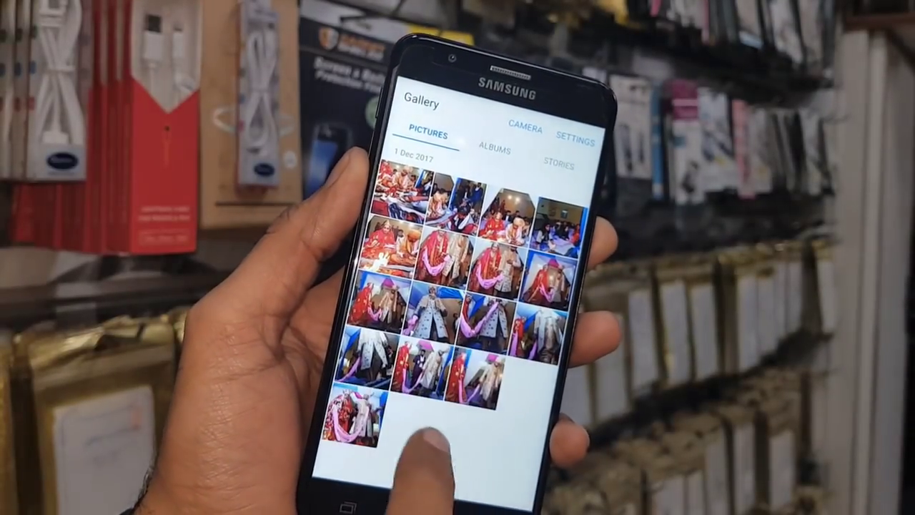
{"action": "scroll", "scroll_direction": "down", "scroll_amount": 3}
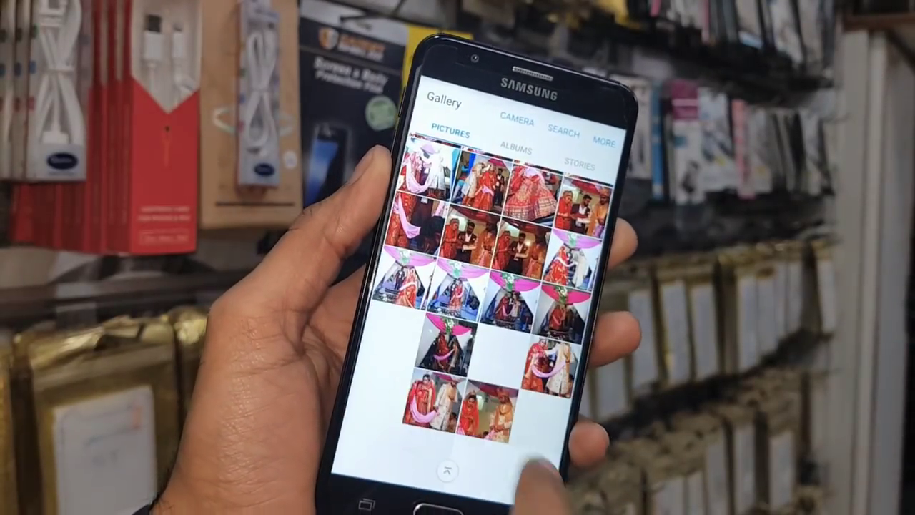